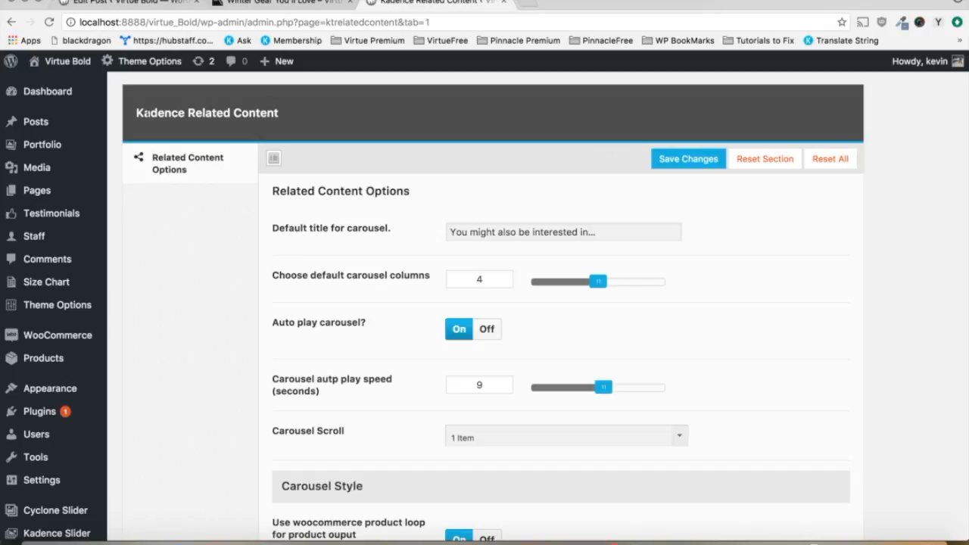
{"action": "mouse_move", "coordinate": [151, 190]}
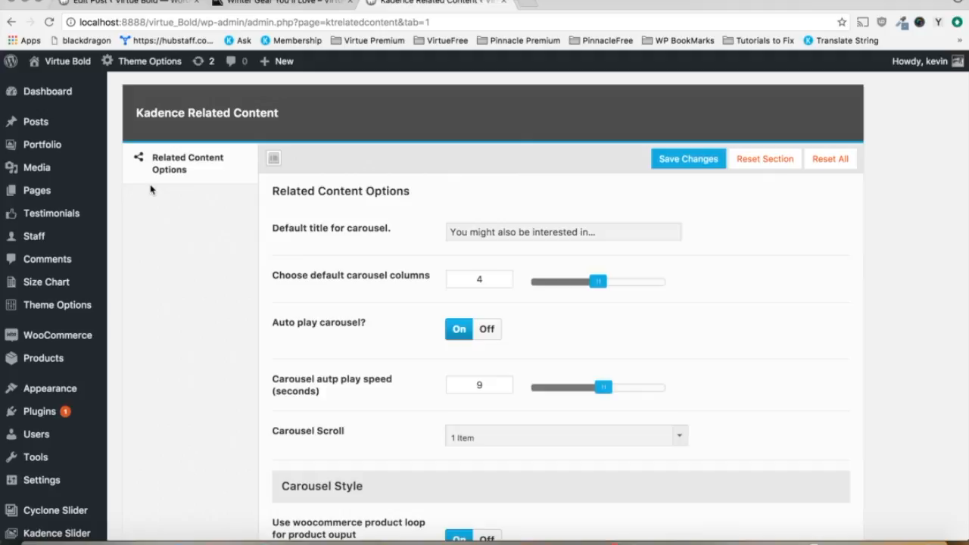
Scroll the live Winter Gear You'll Love post down past its content to the Leave a Reply form.
{"action": "scroll", "scroll_direction": "down", "scroll_amount": 3}
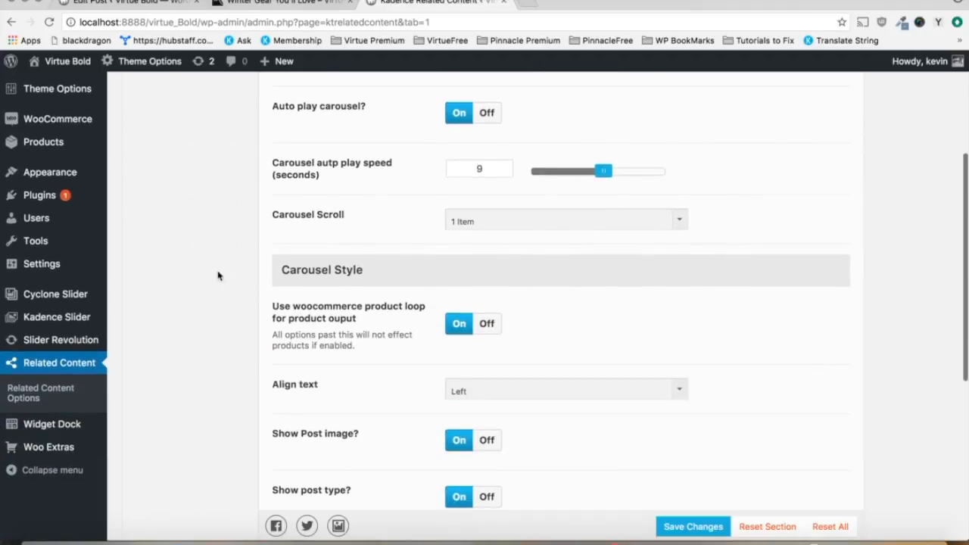
{"action": "left_click", "coordinate": [60, 364]}
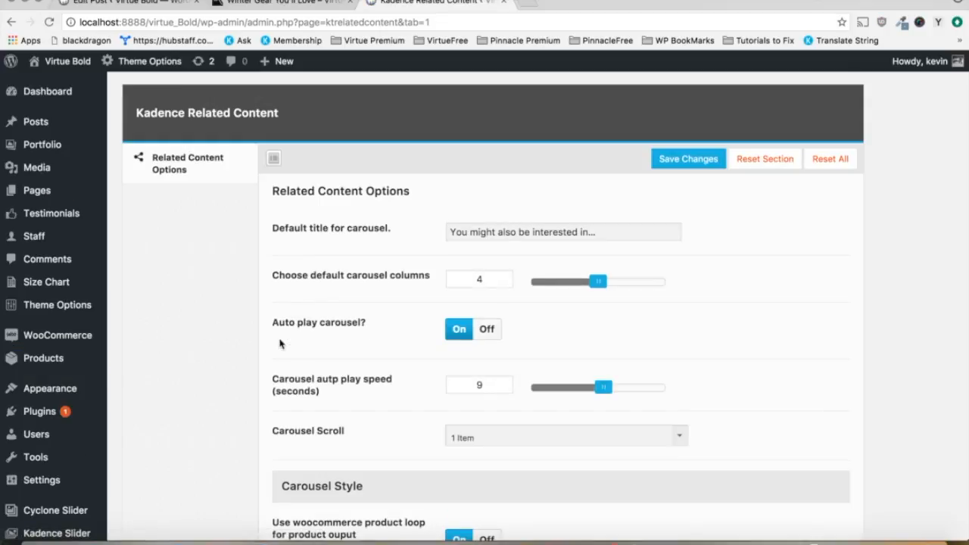
{"action": "mouse_move", "coordinate": [369, 219]}
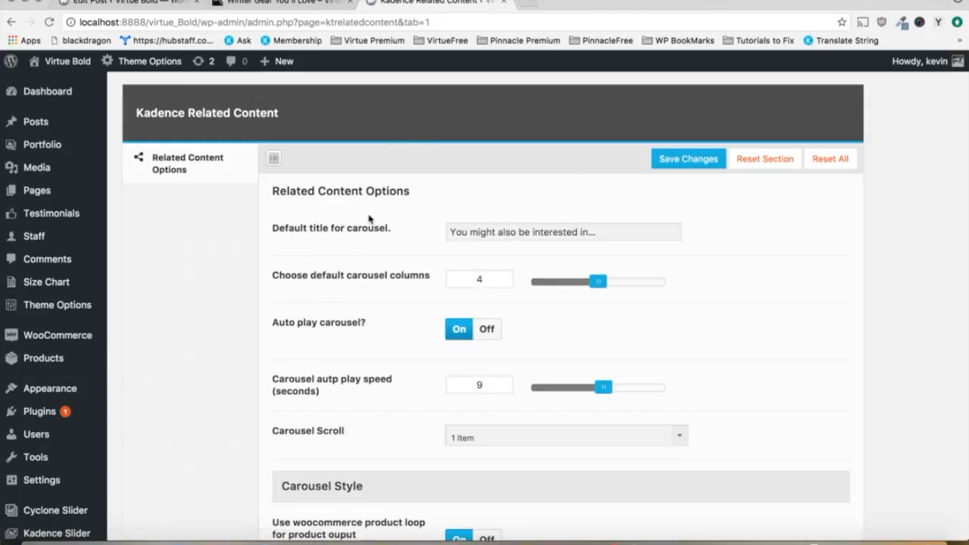
{"action": "scroll", "scroll_direction": "down", "scroll_amount": 3}
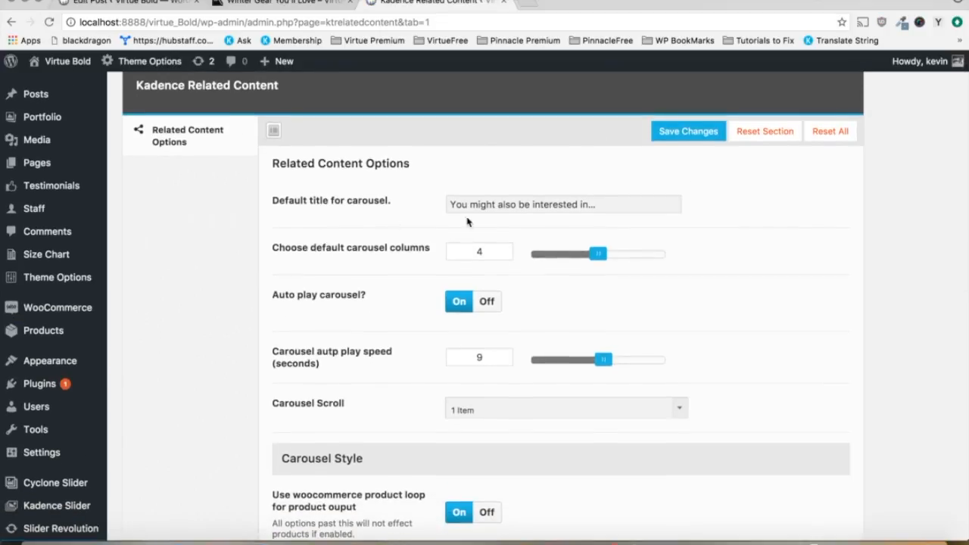
{"action": "scroll", "scroll_direction": "down", "scroll_amount": 3}
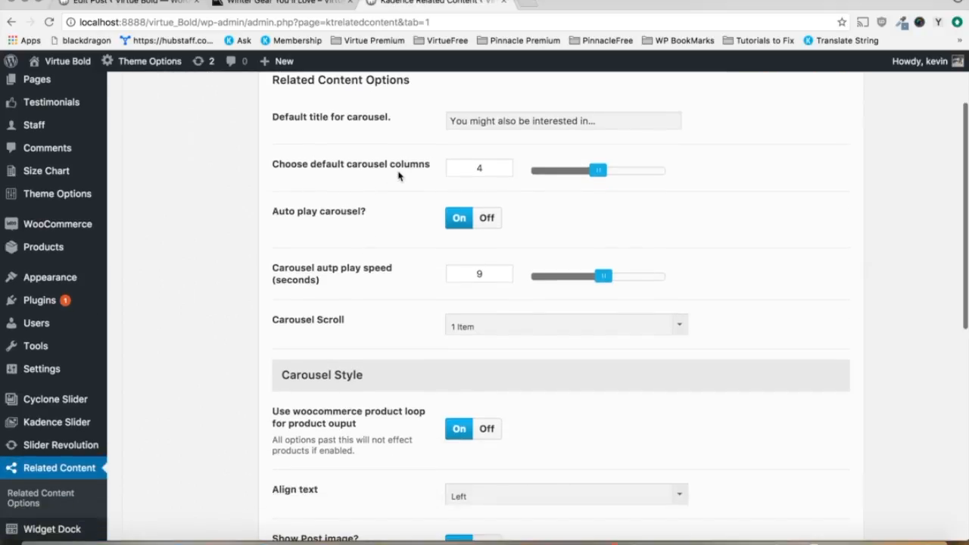
{"action": "scroll", "scroll_direction": "down", "scroll_amount": 3}
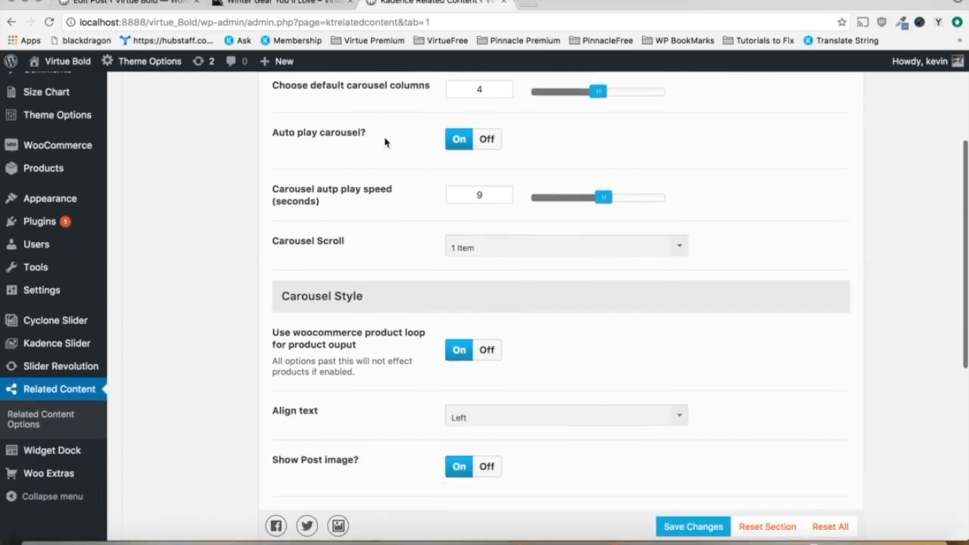
{"action": "scroll", "scroll_direction": "down", "scroll_amount": 3}
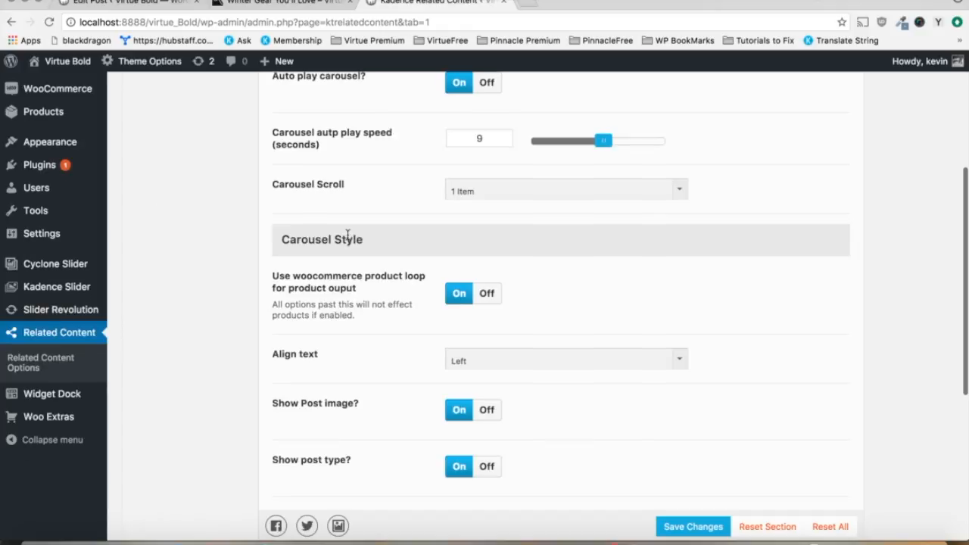
{"action": "scroll", "scroll_direction": "down", "scroll_amount": 3}
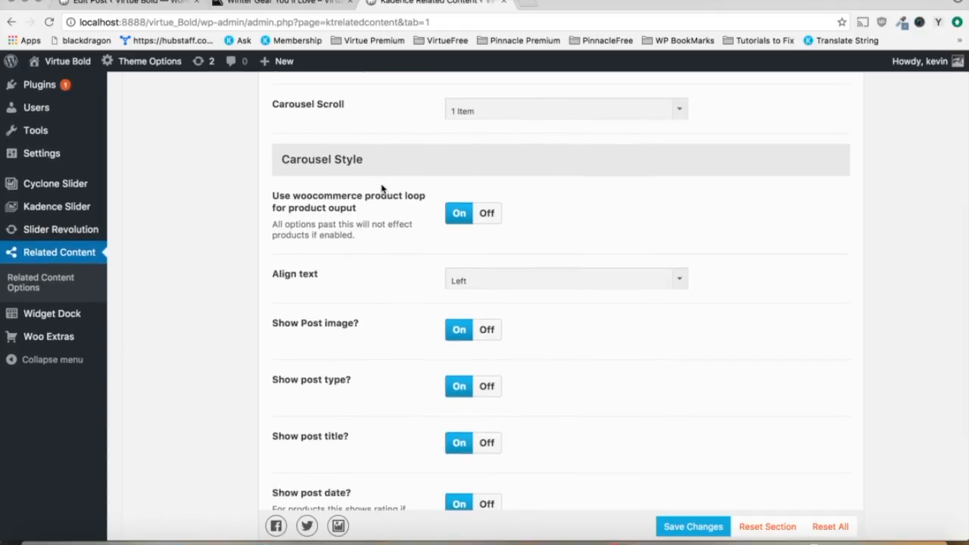
{"action": "scroll", "scroll_direction": "down", "scroll_amount": 3}
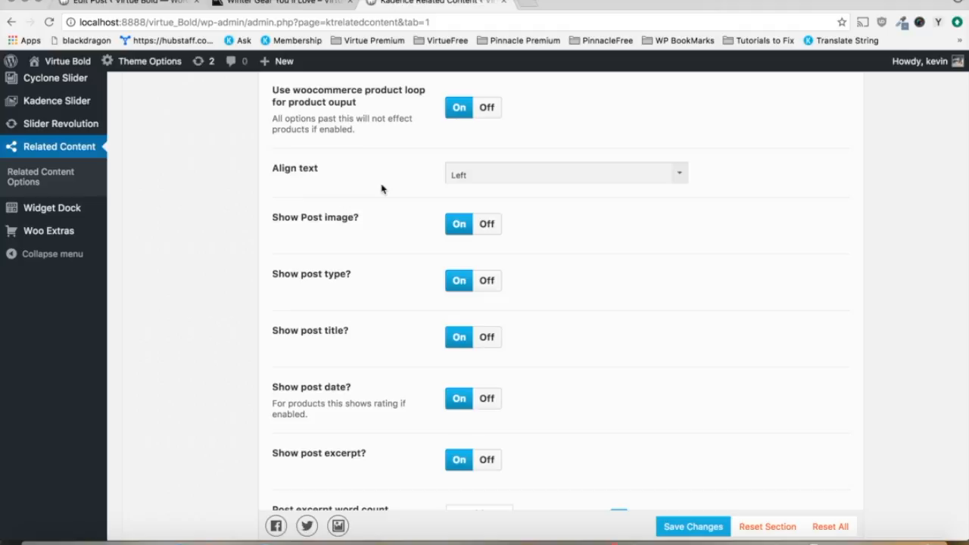
{"action": "scroll", "scroll_direction": "down", "scroll_amount": 3}
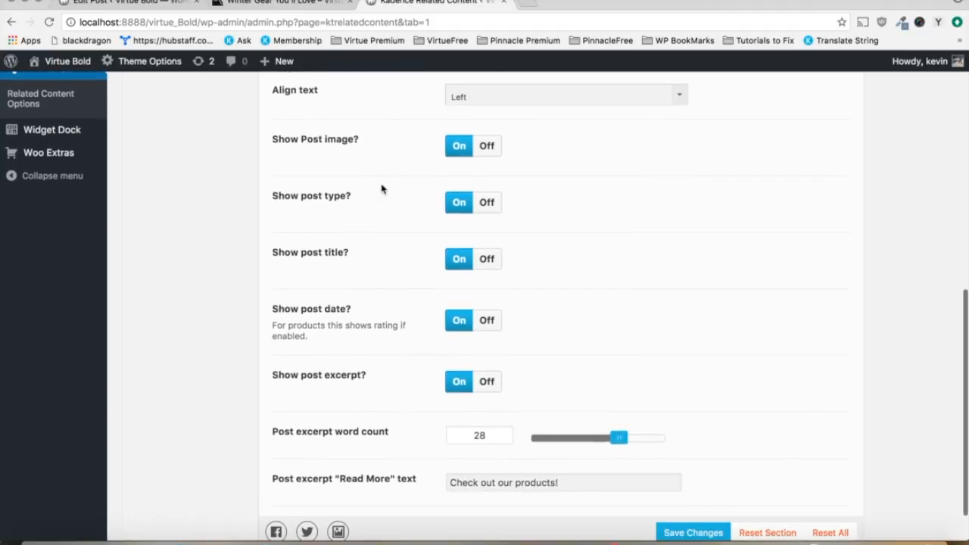
{"action": "scroll", "scroll_direction": "down", "scroll_amount": 3}
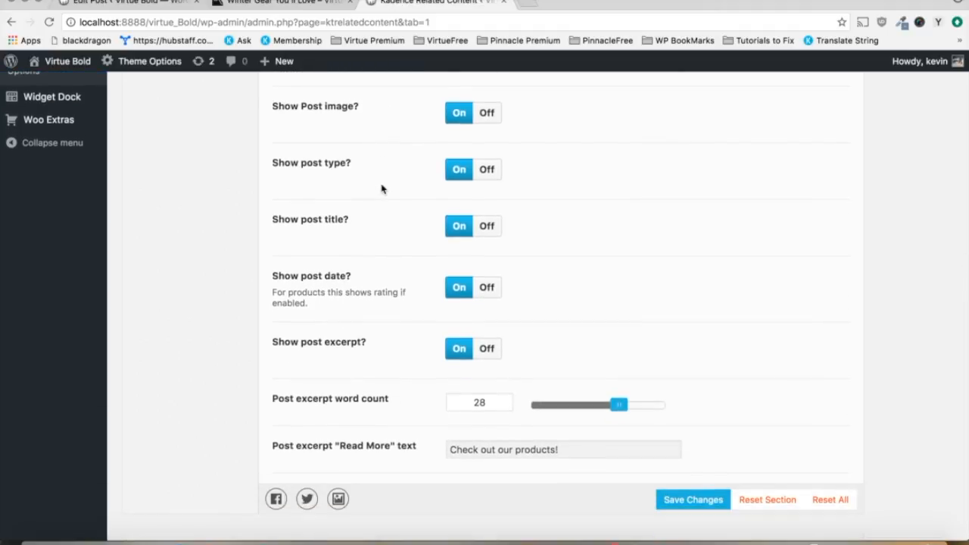
{"action": "mouse_move", "coordinate": [329, 232]}
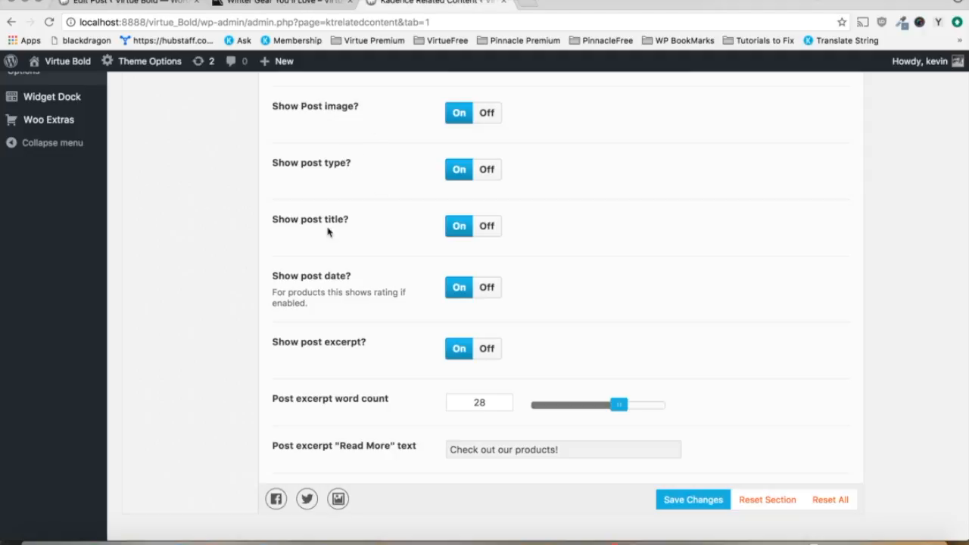
{"action": "mouse_move", "coordinate": [336, 264]}
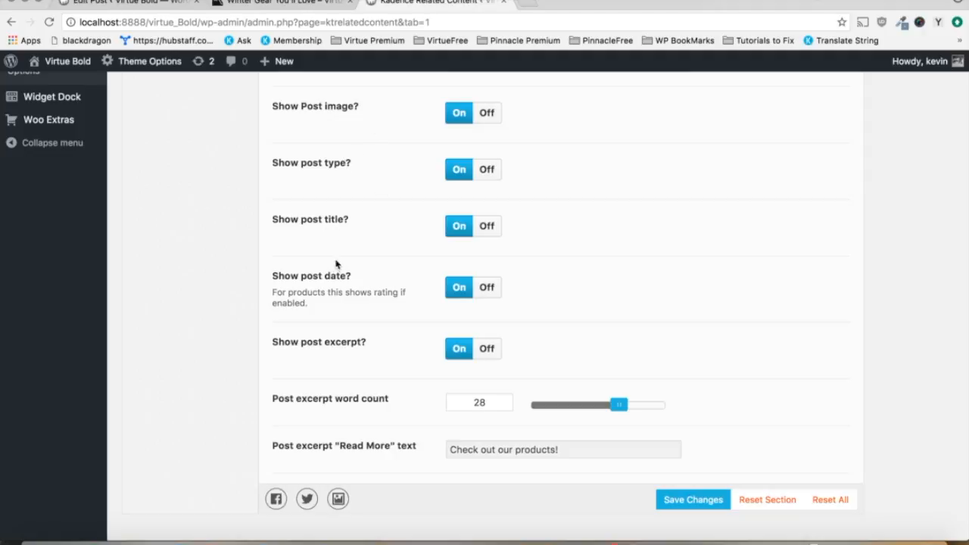
{"action": "mouse_move", "coordinate": [409, 382]}
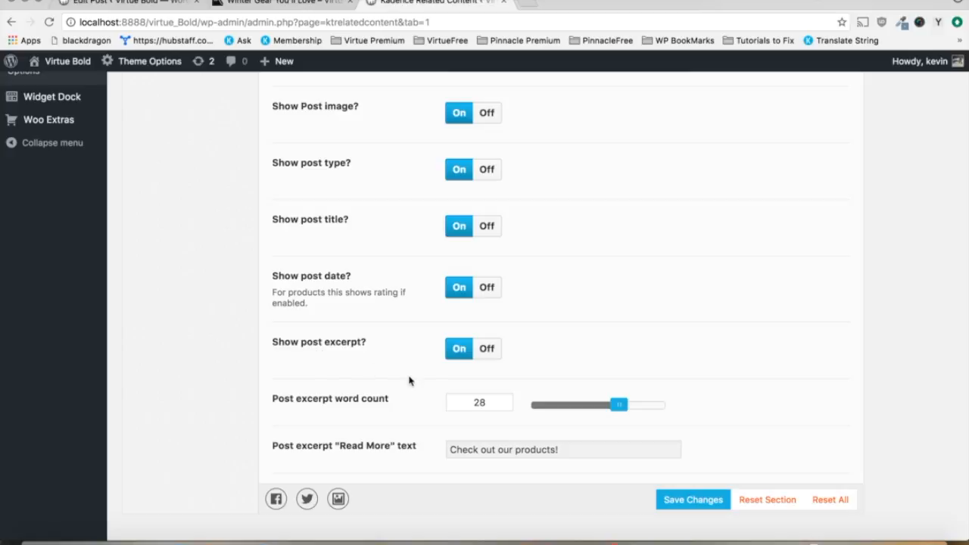
{"action": "mouse_move", "coordinate": [574, 420]}
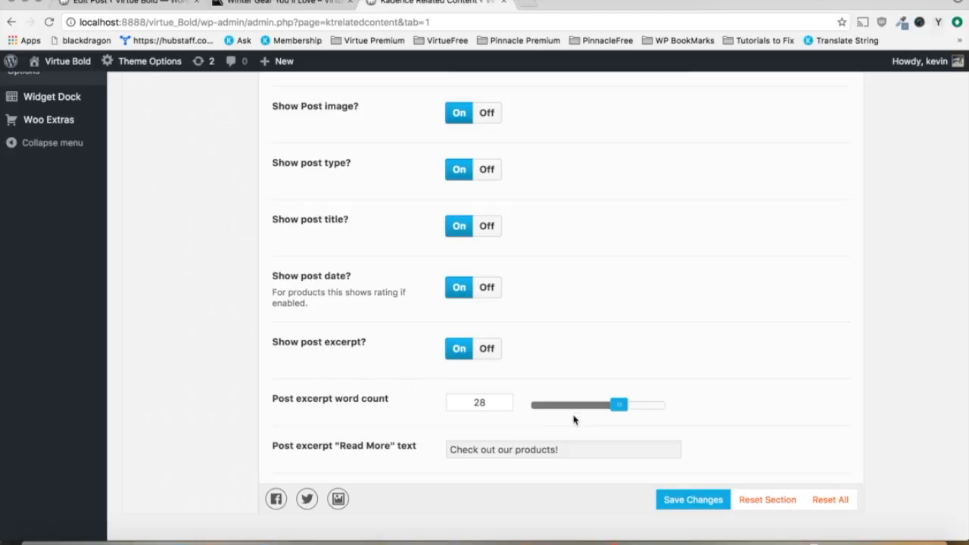
{"action": "scroll", "scroll_direction": "down", "scroll_amount": 3}
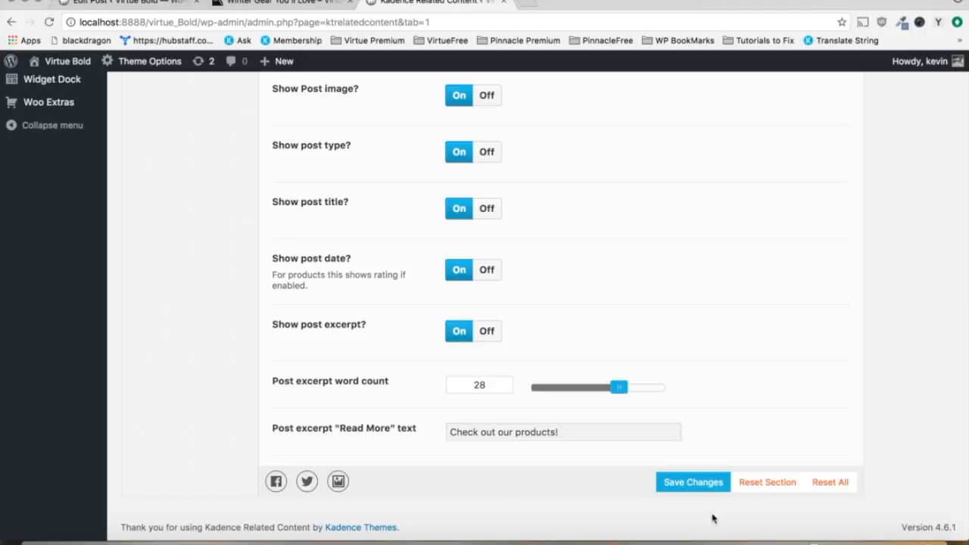
{"action": "mouse_move", "coordinate": [675, 512]}
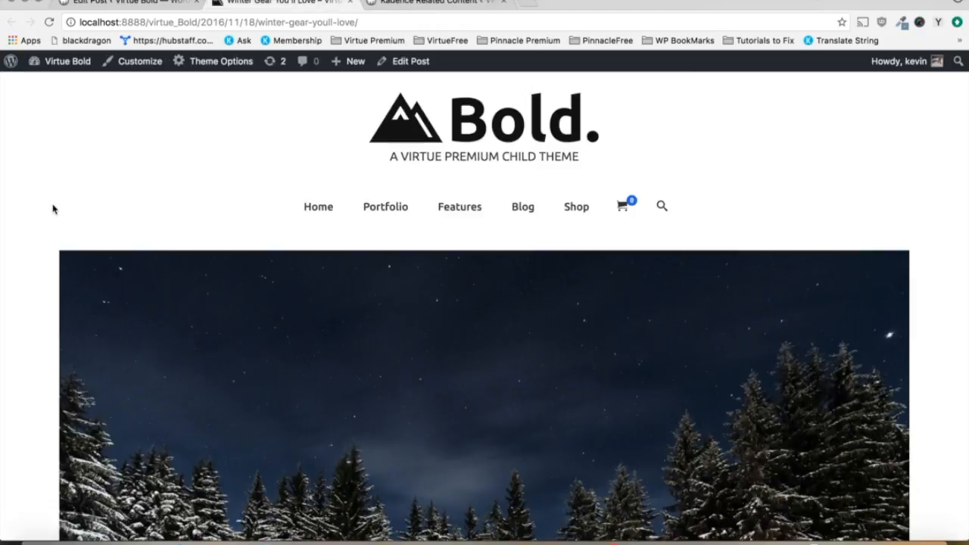
{"action": "scroll", "scroll_direction": "down", "scroll_amount": 3}
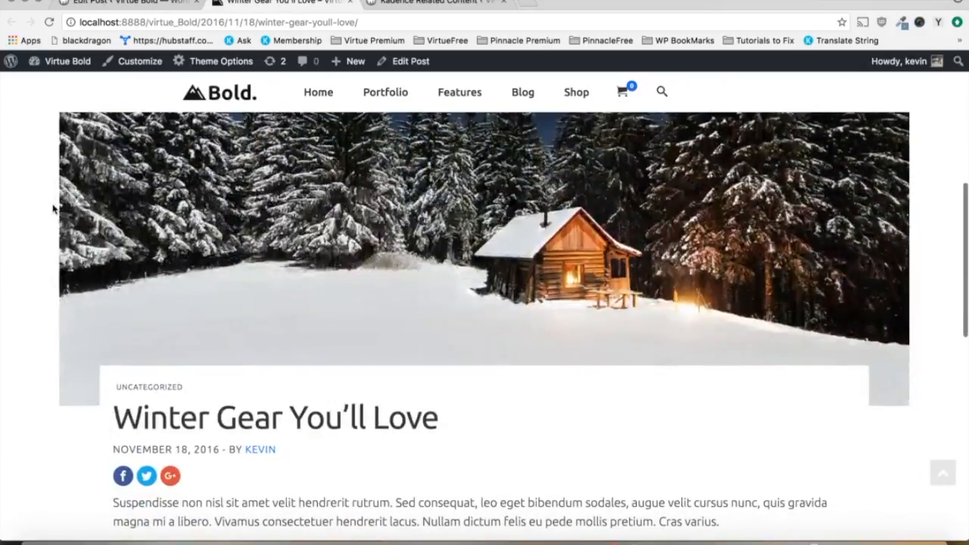
{"action": "scroll", "scroll_direction": "down", "scroll_amount": 3}
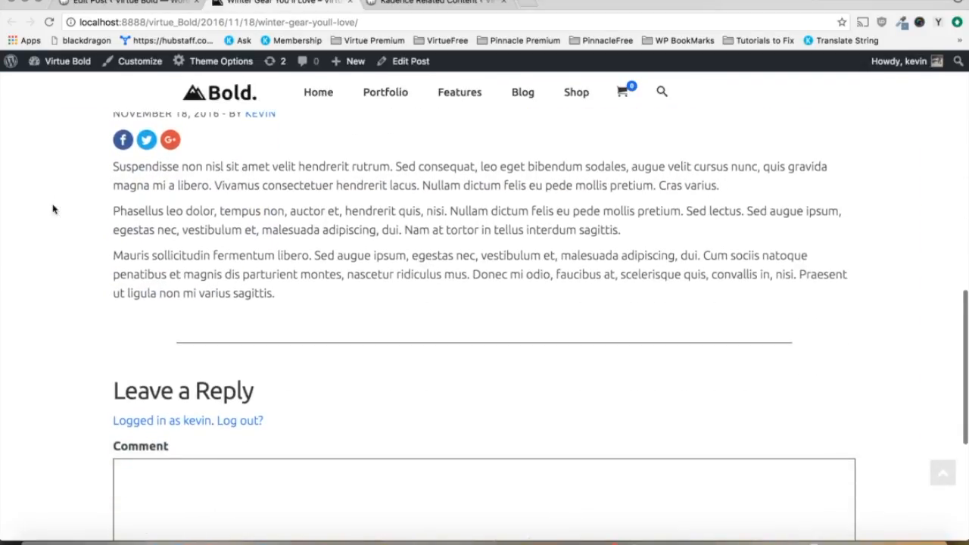
{"action": "scroll", "scroll_direction": "down", "scroll_amount": 3}
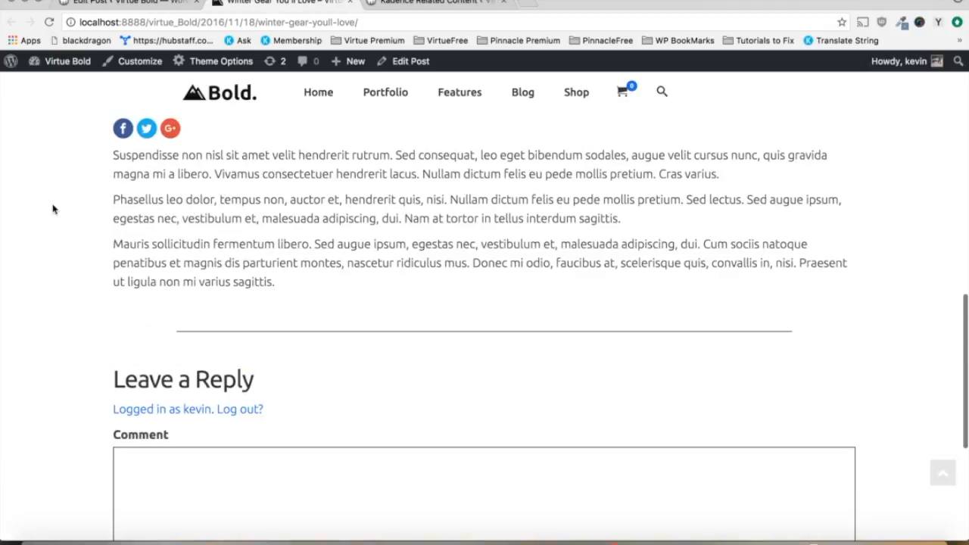
{"action": "mouse_move", "coordinate": [140, 260]}
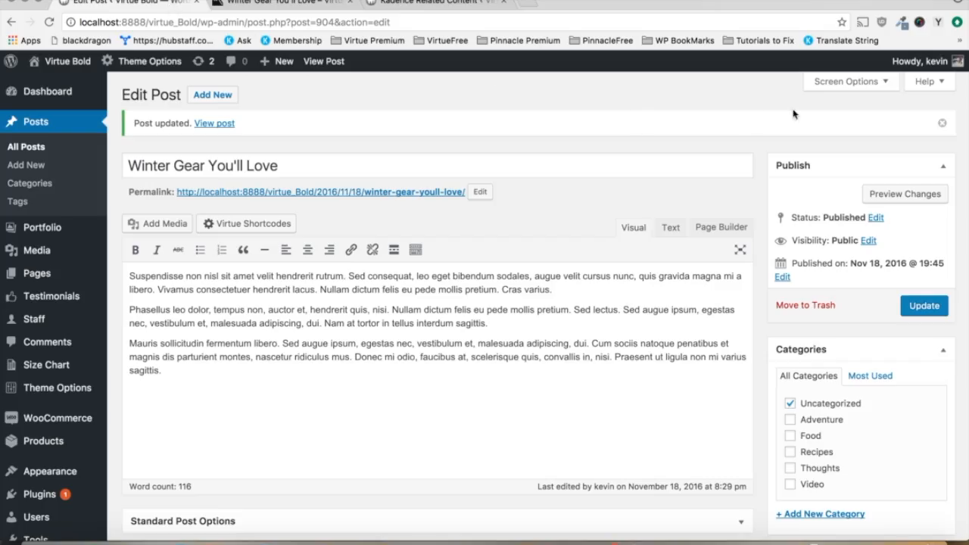
Show the Screen Options Boxes checklist on the Edit Post screen for Winter Gear You'll Love.
{"action": "left_click", "coordinate": [845, 82]}
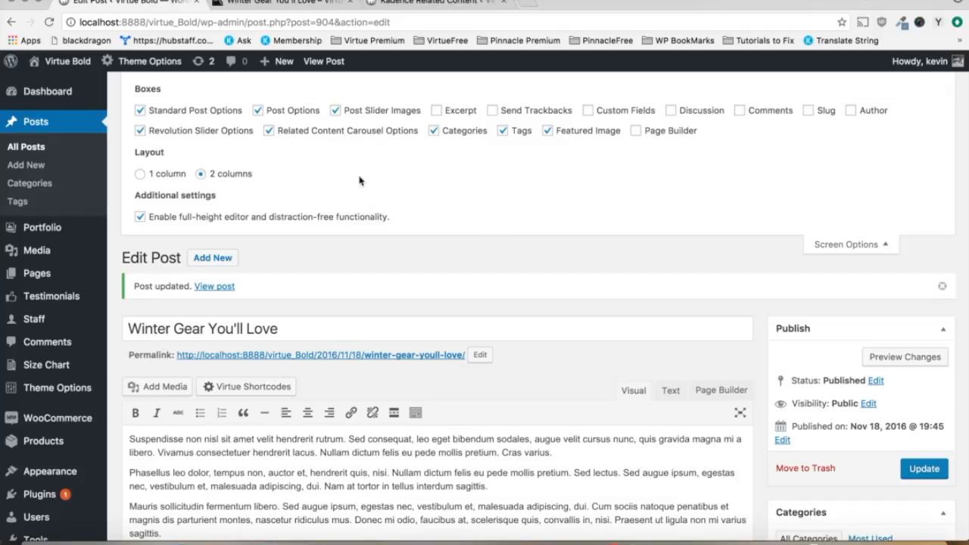
{"action": "left_click", "coordinate": [269, 130]}
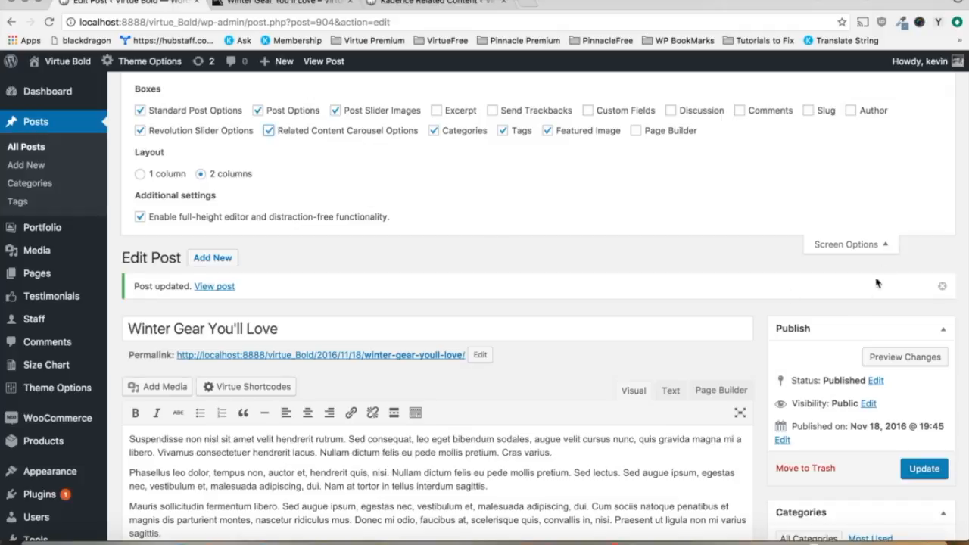
Enter Great Gear! as the Carousel Title, leave Carousel Columns at default, and focus the Related Posts field.
{"action": "scroll", "scroll_direction": "down", "scroll_amount": 3}
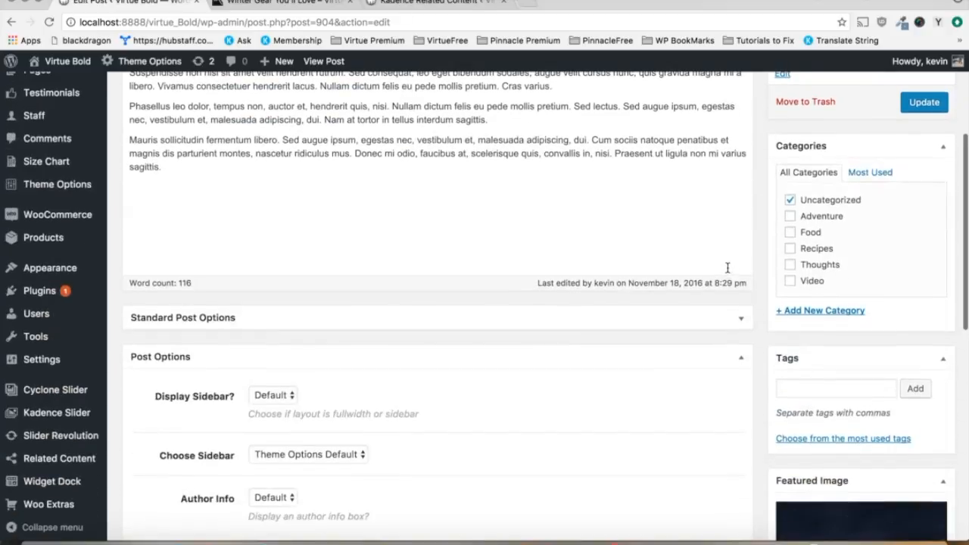
{"action": "scroll", "scroll_direction": "down", "scroll_amount": 3}
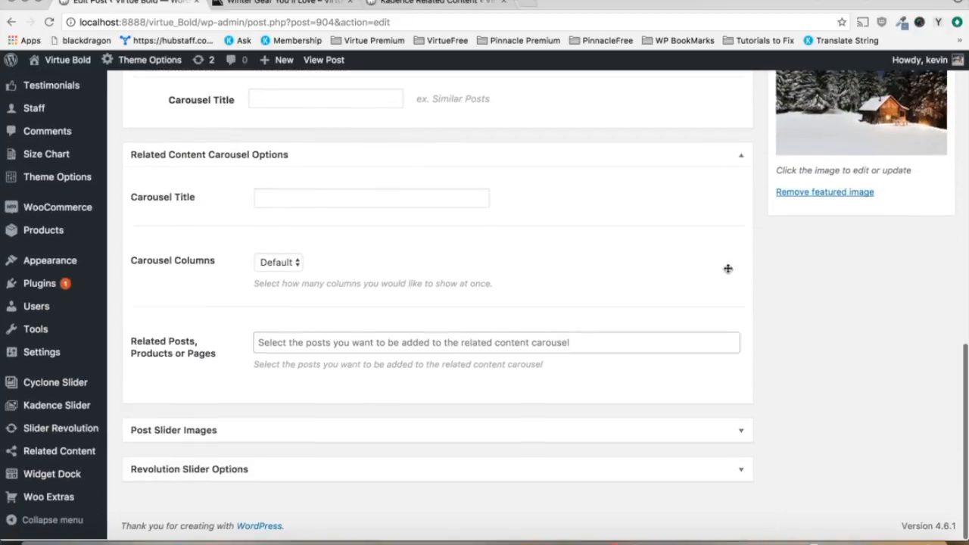
{"action": "left_click", "coordinate": [371, 198]}
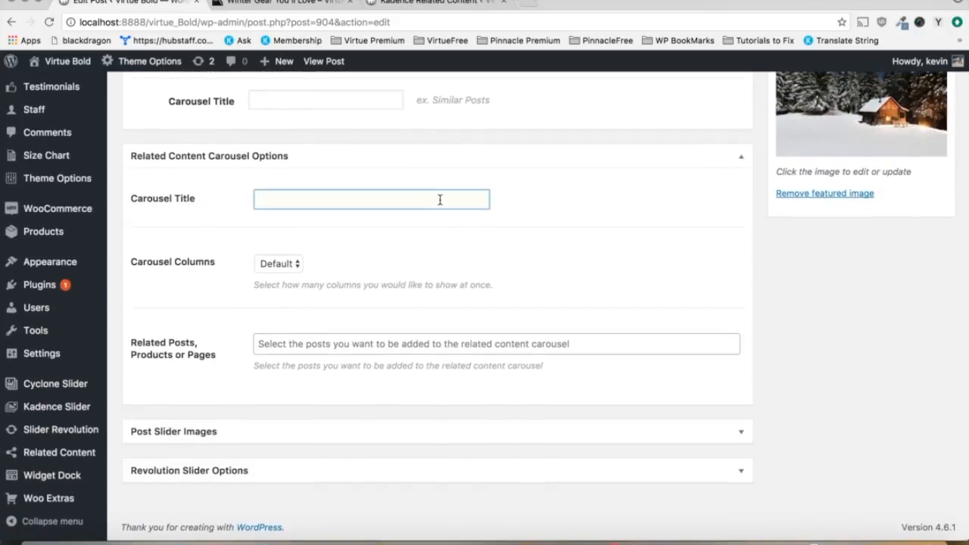
{"action": "type", "text": "Great Ge"}
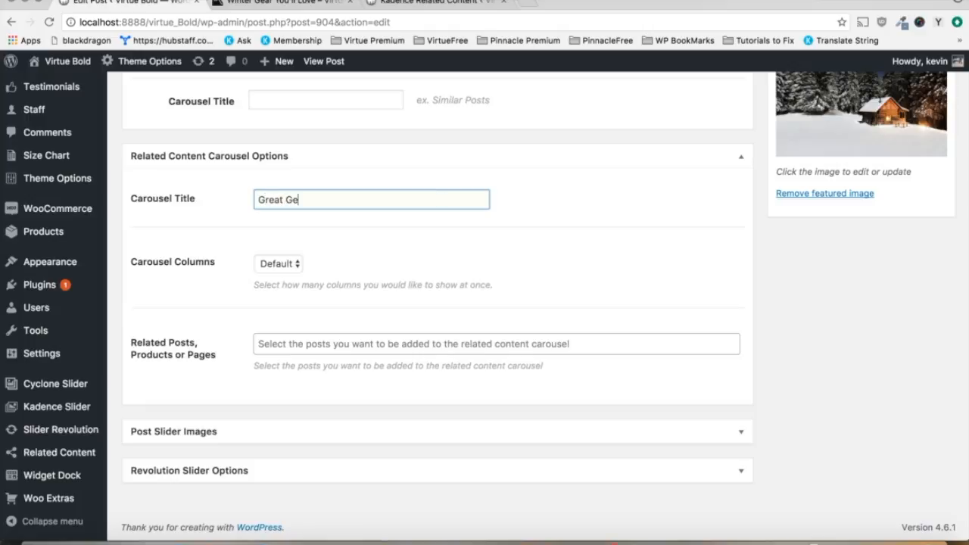
{"action": "left_click", "coordinate": [278, 264]}
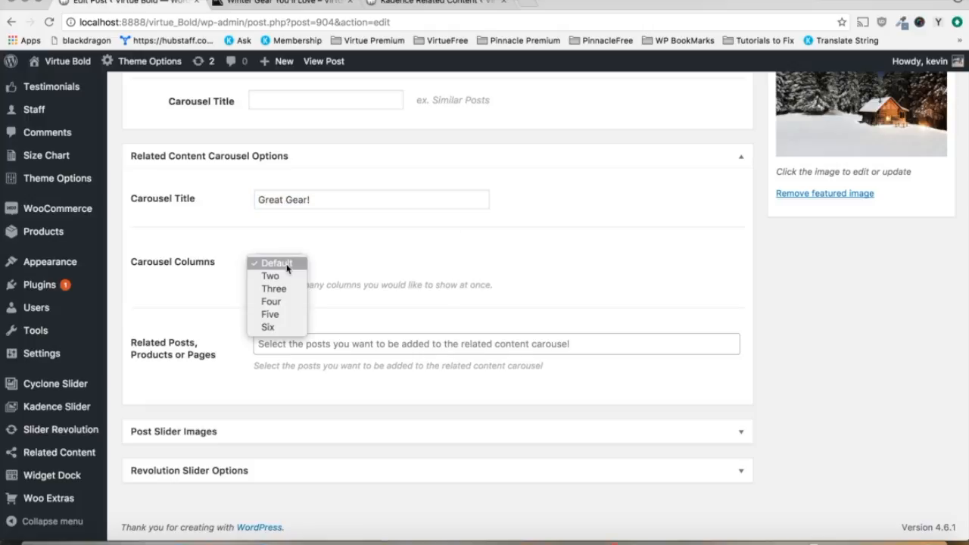
{"action": "left_click", "coordinate": [497, 344]}
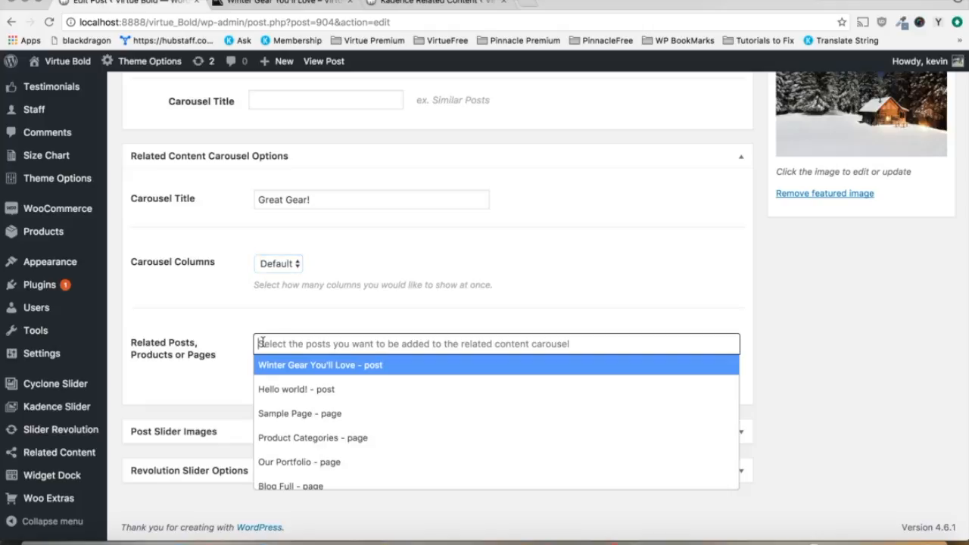
Search 'product' and add Woo Logo, Ninja Silhouette, Happy Ninja, Patient Ninja and Woo Ninja as related items.
{"action": "type", "text": "product"}
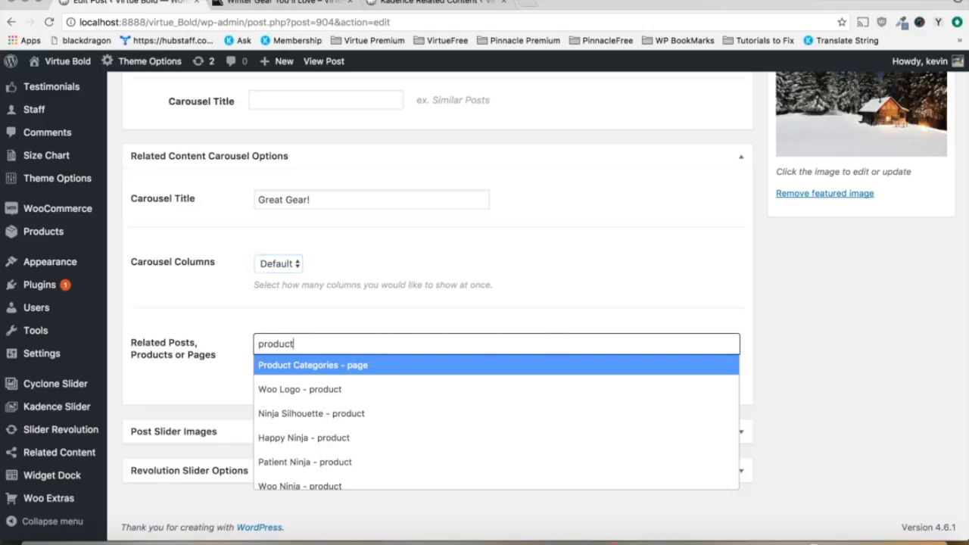
{"action": "left_click", "coordinate": [299, 388]}
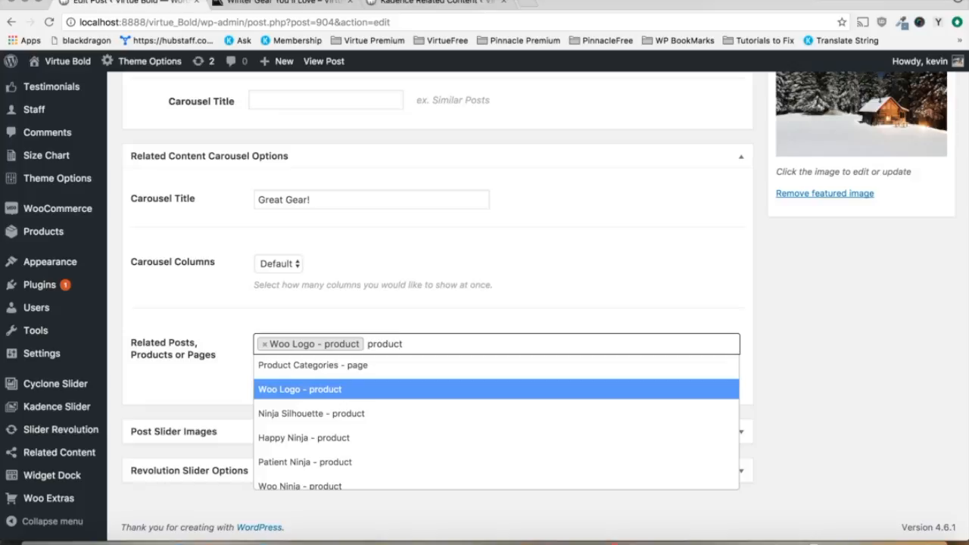
{"action": "left_click", "coordinate": [310, 413]}
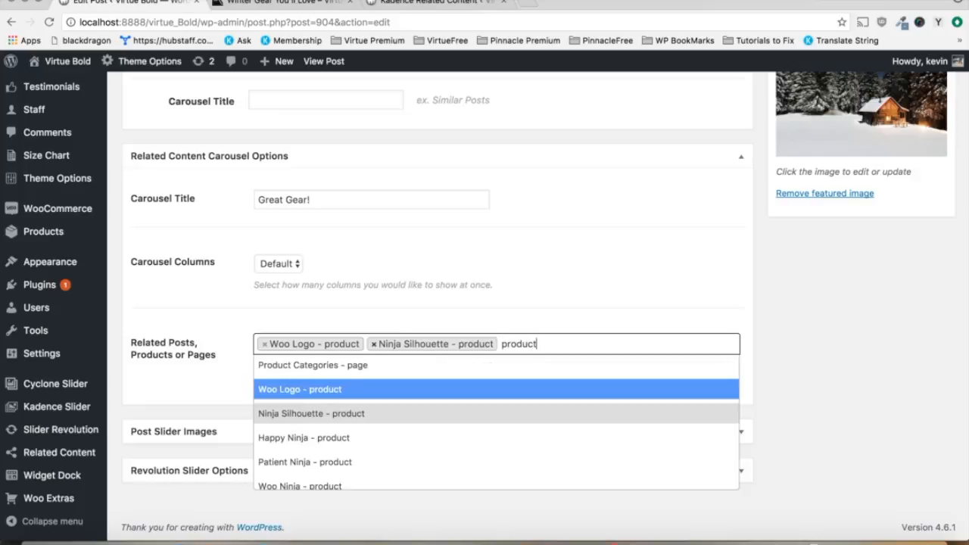
{"action": "left_click", "coordinate": [303, 438]}
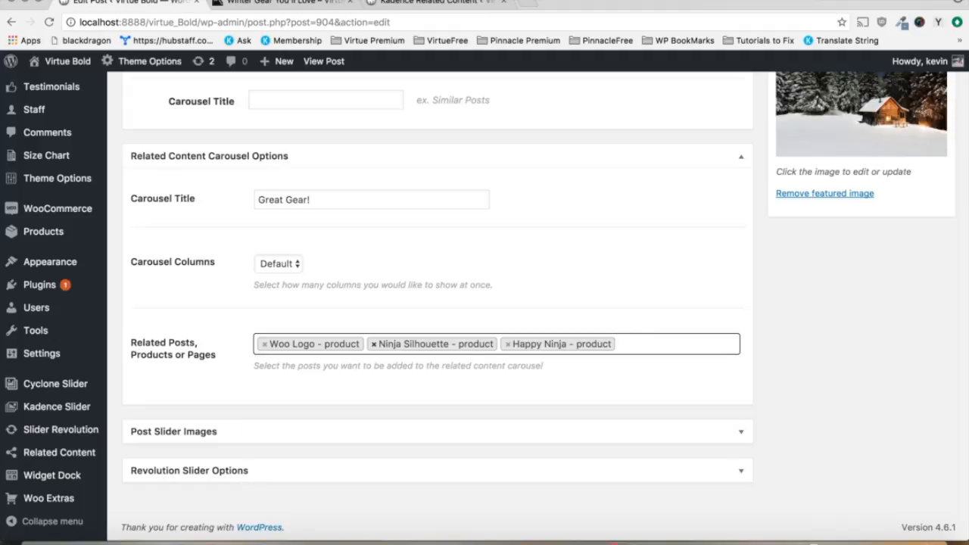
{"action": "type", "text": "product"}
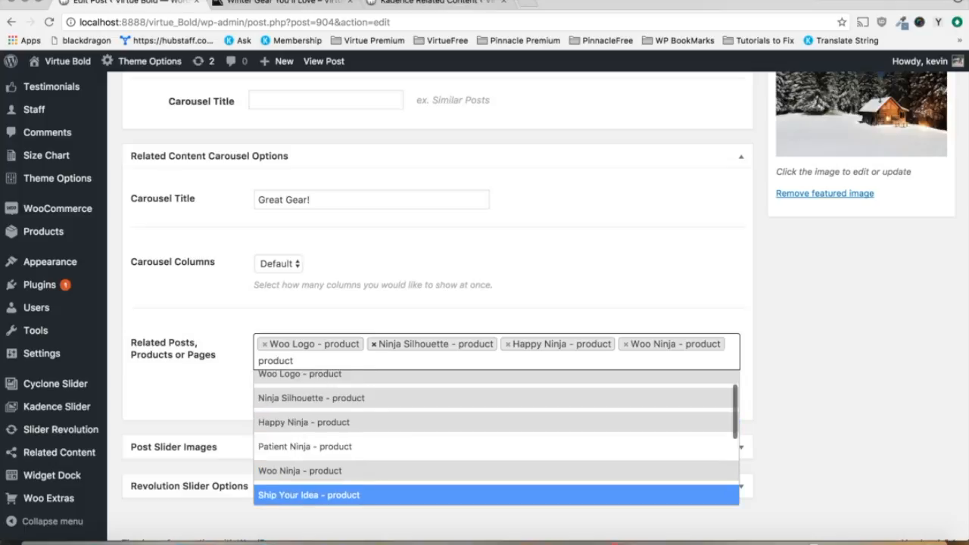
{"action": "left_click", "coordinate": [305, 445]}
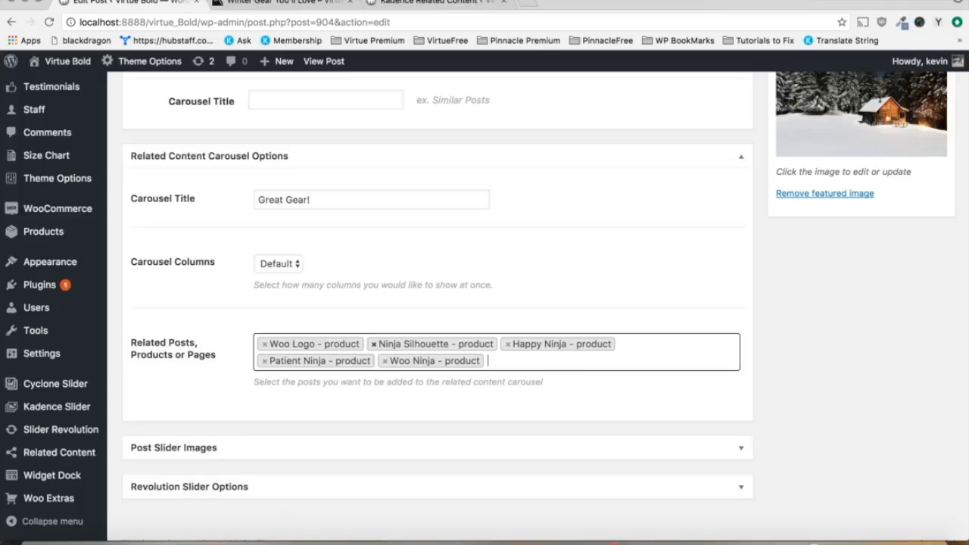
{"action": "type", "text": "prod"}
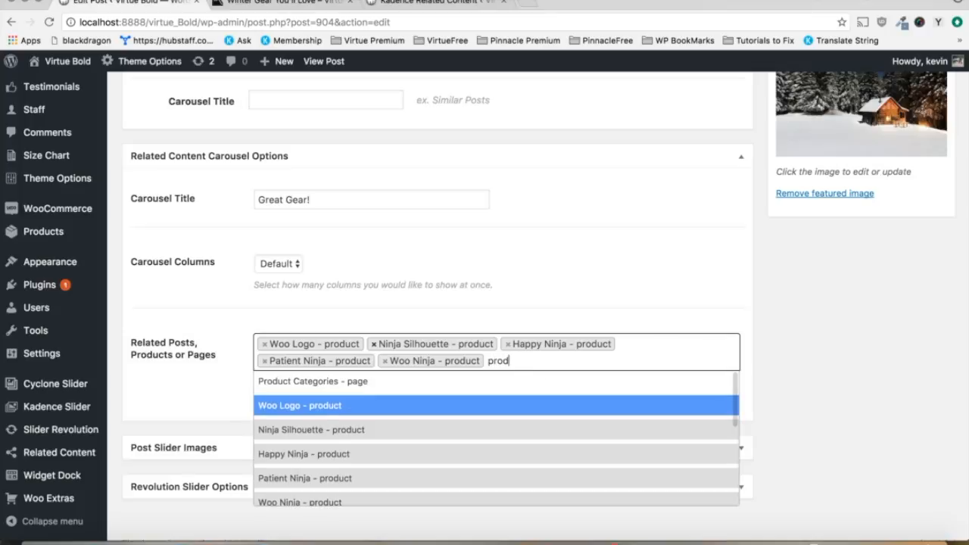
{"action": "scroll", "scroll_direction": "down", "scroll_amount": 3}
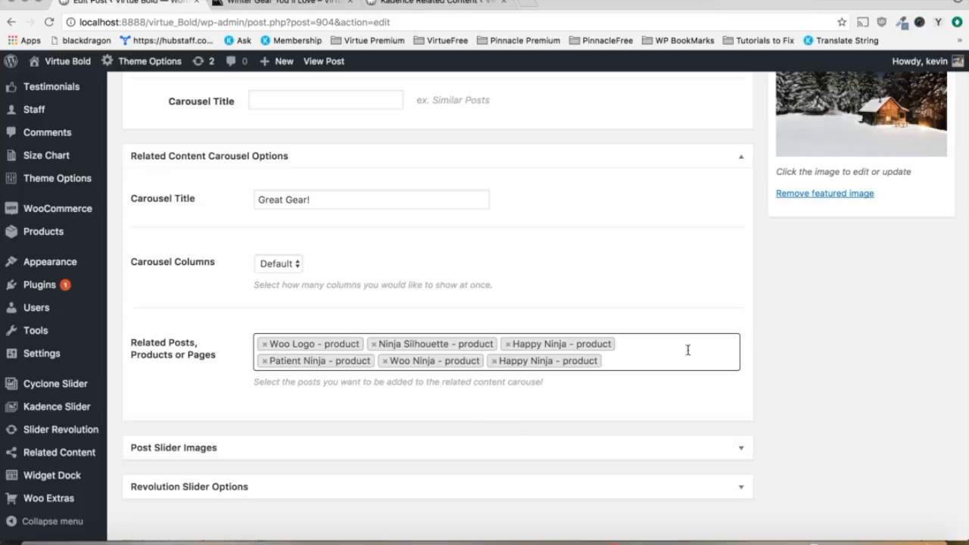
Update the post so WordPress confirms 'Post updated' with the carousel settings saved.
{"action": "left_click", "coordinate": [923, 306]}
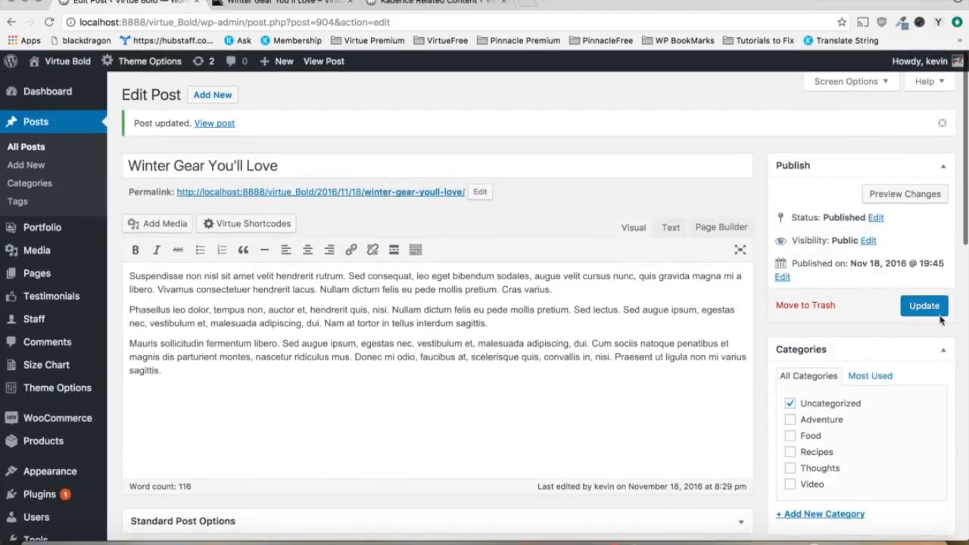
{"action": "left_click", "coordinate": [923, 306]}
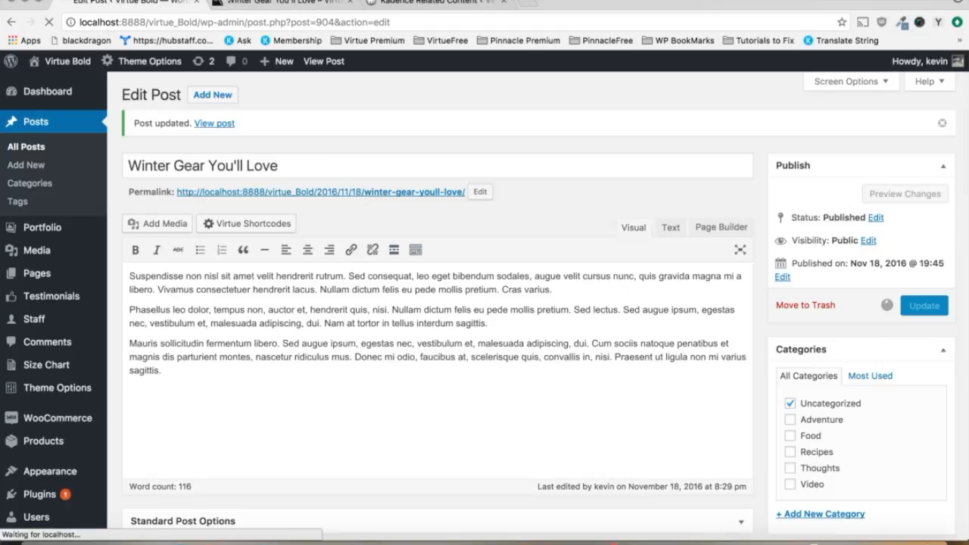
{"action": "mouse_move", "coordinate": [321, 104]}
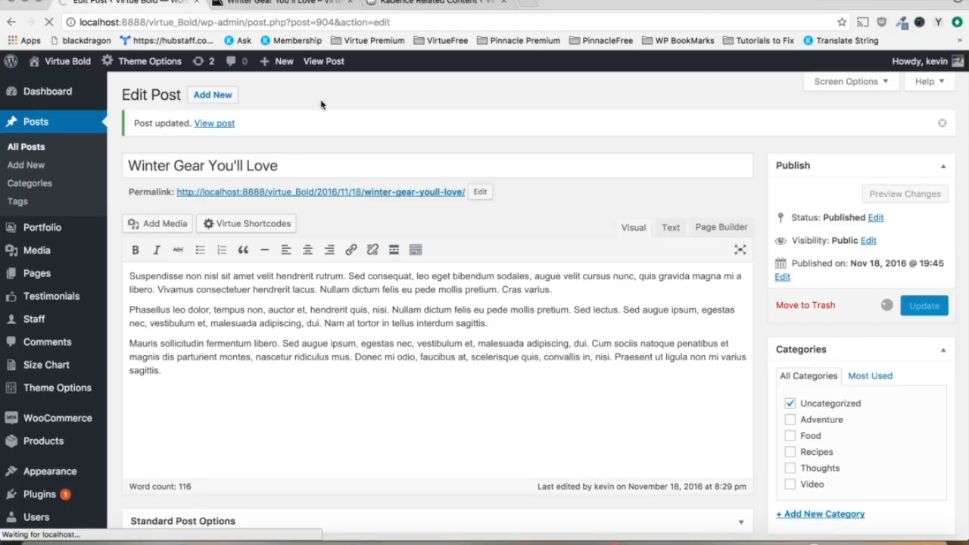
{"action": "left_click", "coordinate": [924, 306]}
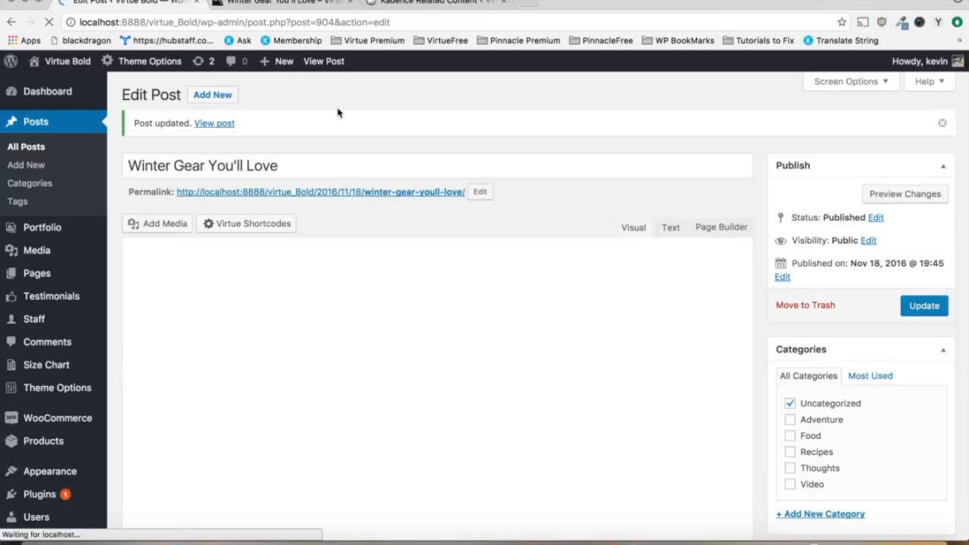
Reload the live post and cycle the Great Gear! carousel below the content through its products.
{"action": "left_click", "coordinate": [215, 123]}
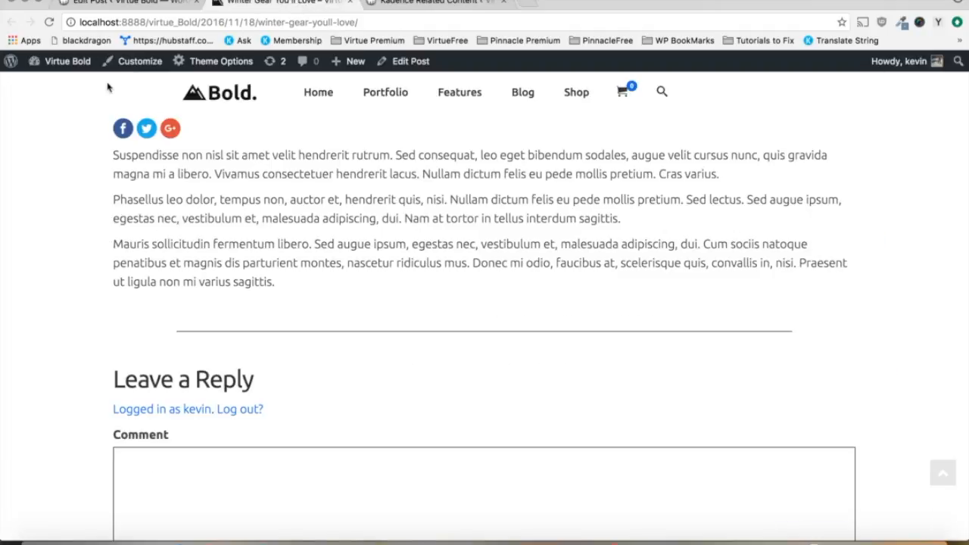
{"action": "left_click", "coordinate": [52, 23]}
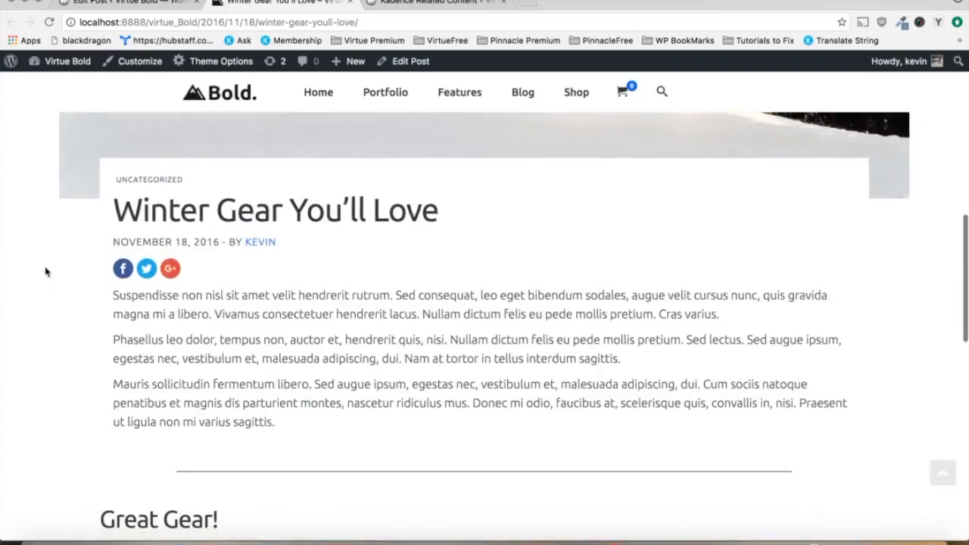
{"action": "scroll", "scroll_direction": "down", "scroll_amount": 3}
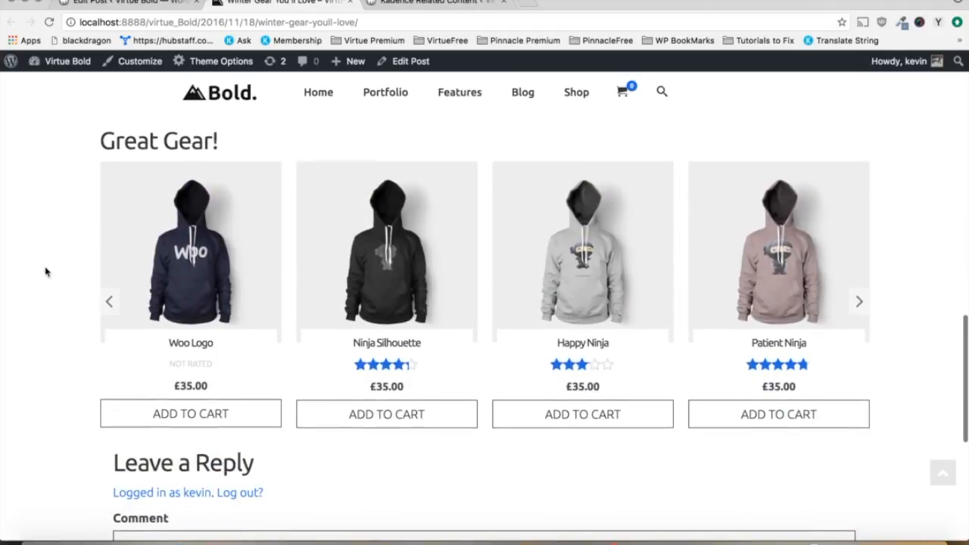
{"action": "left_click", "coordinate": [109, 300]}
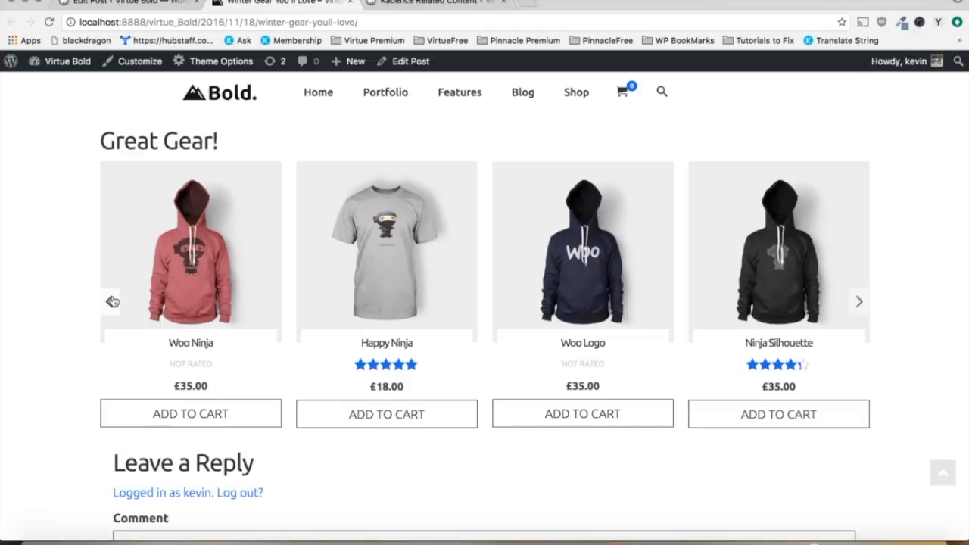
{"action": "scroll", "scroll_direction": "up", "scroll_amount": 3}
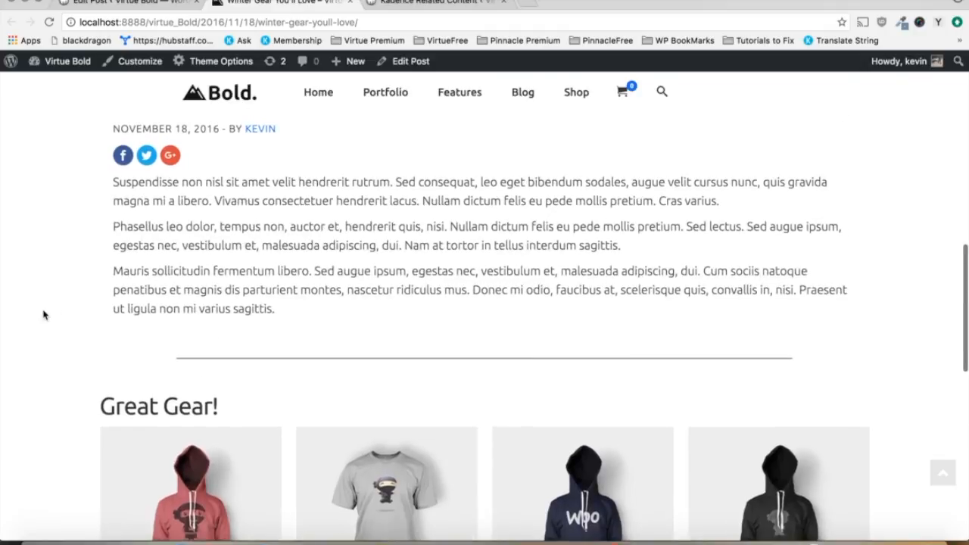
{"action": "scroll", "scroll_direction": "down", "scroll_amount": 3}
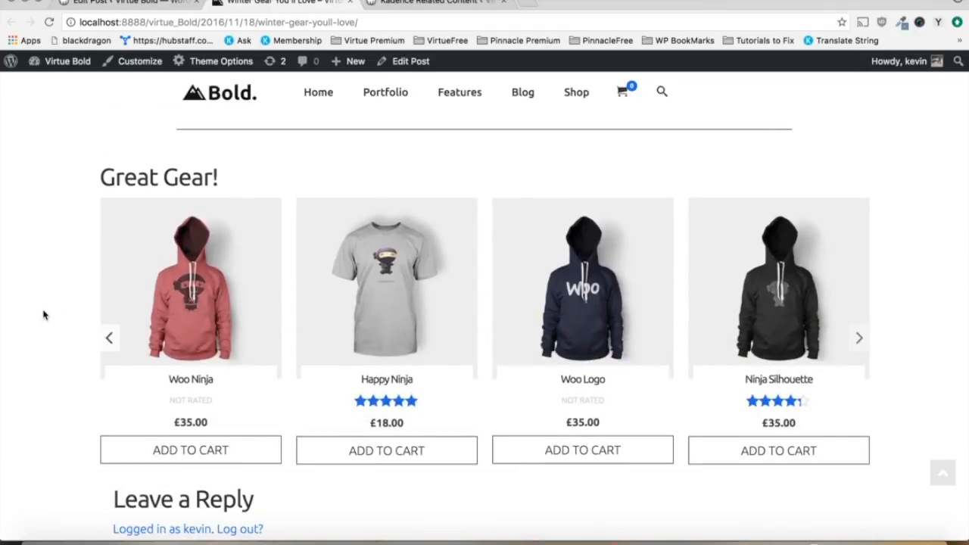
{"action": "scroll", "scroll_direction": "down", "scroll_amount": 3}
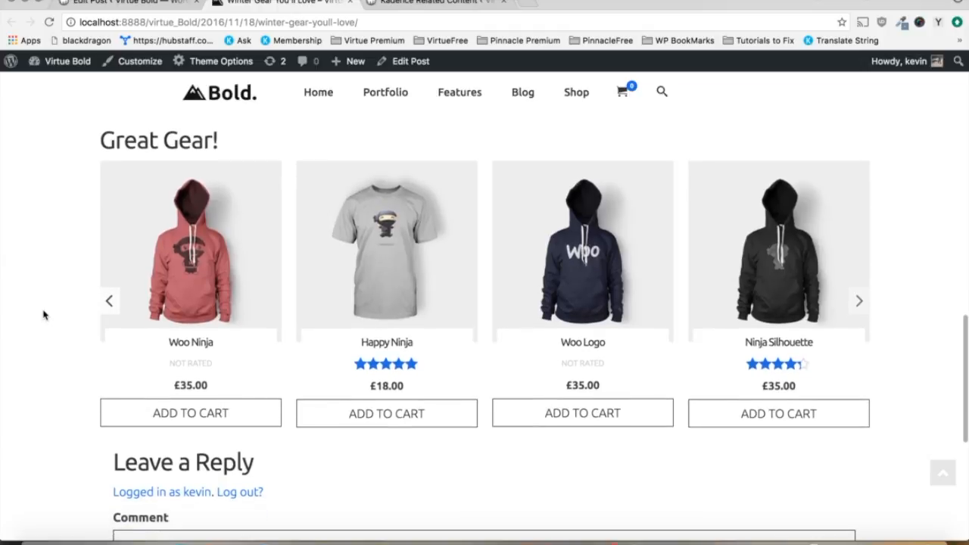